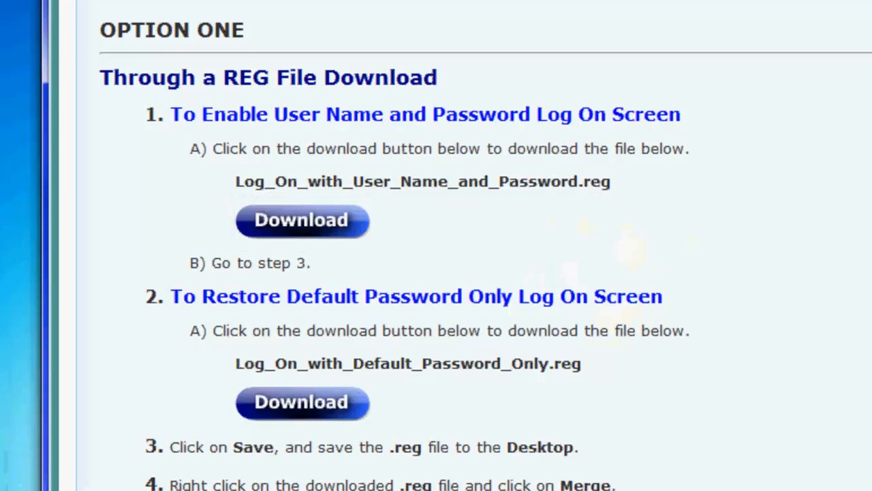
- Download the Log_On_with_User_Name_and_Password.reg file from Option One of the tutorial page
scroll(down, 3)
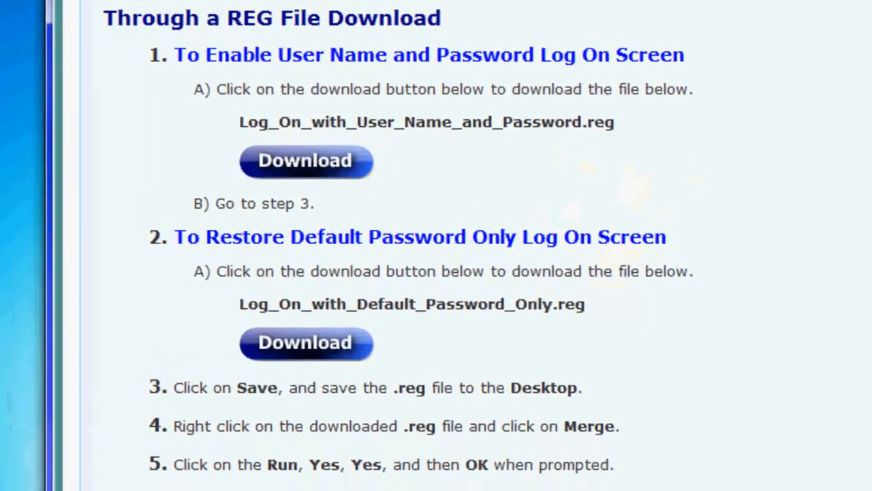
click(305, 161)
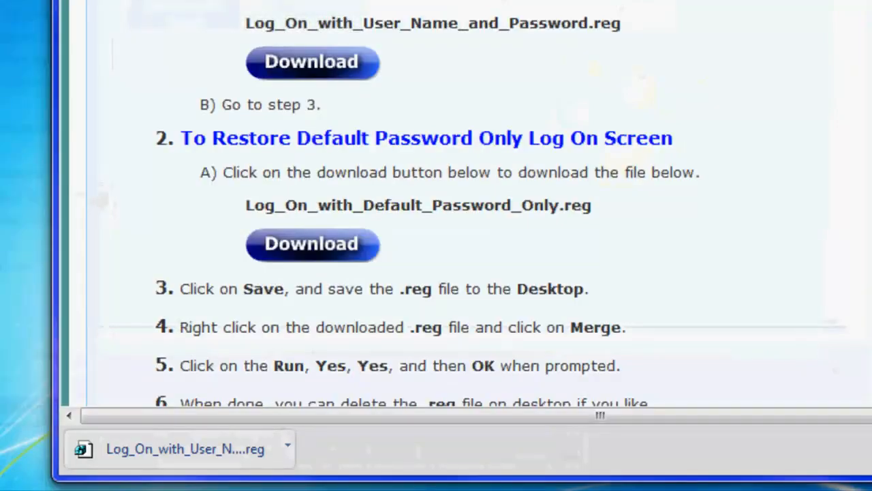
- Place the downloaded .reg file on the desktop and bring up the Start menu
scroll(up, 3)
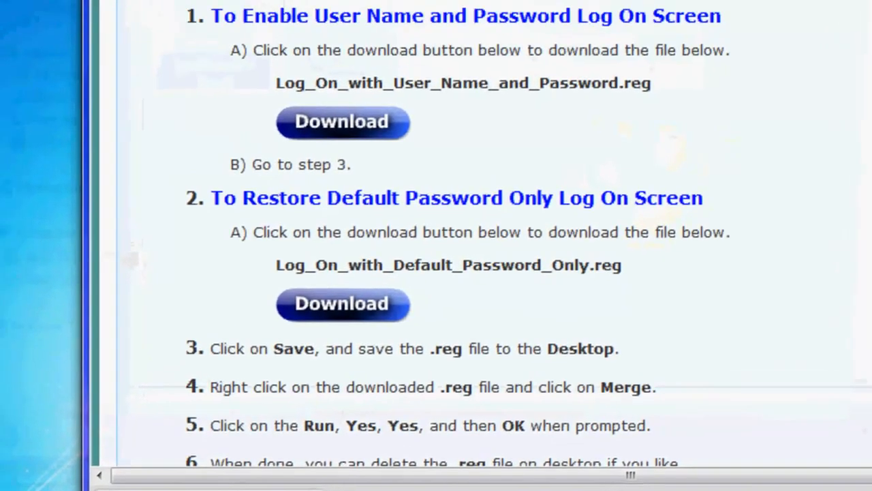
right_click(44, 150)
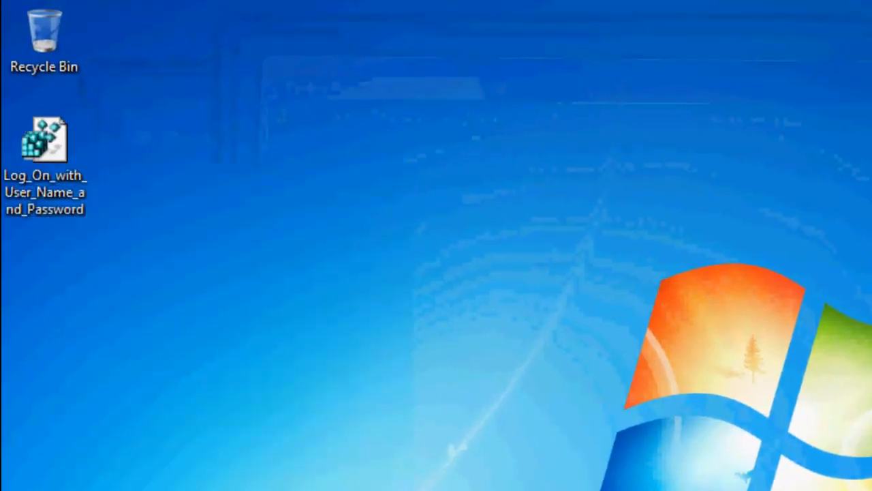
click(16, 483)
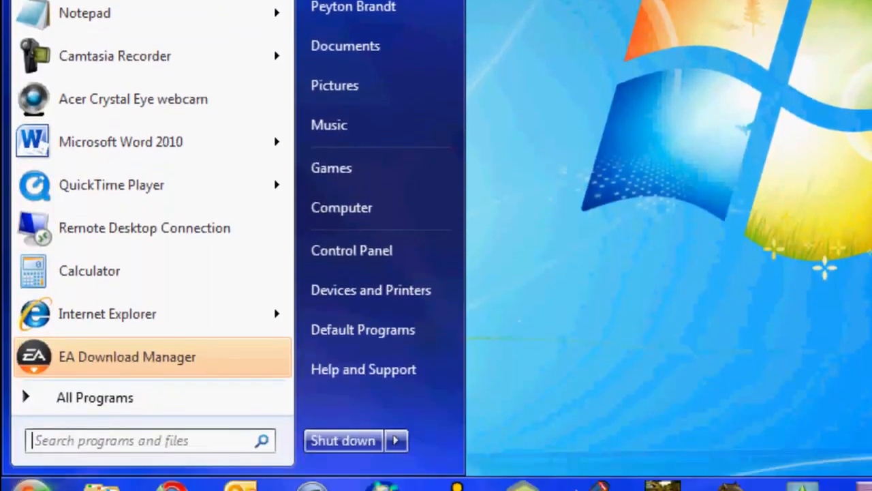